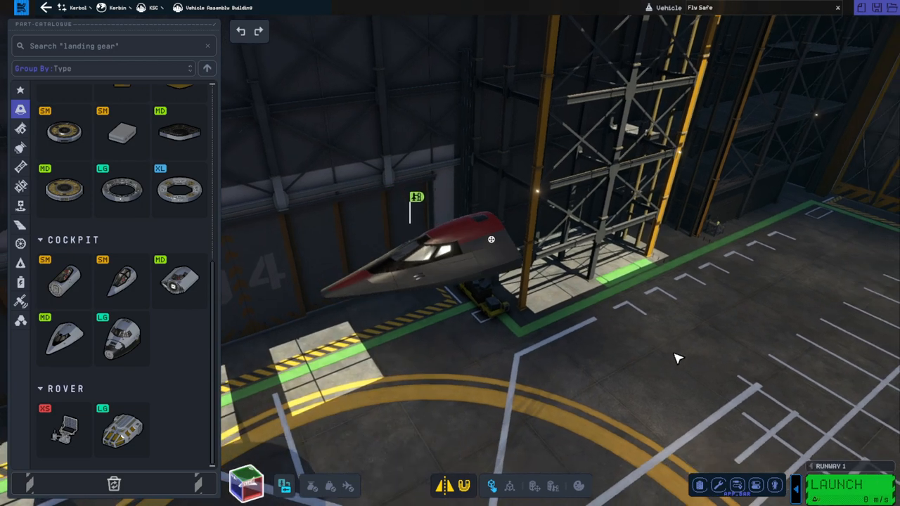
- Orbit the view around the lone Mk2 cockpit to inspect it from all sides
drag(678, 357, 628, 364)
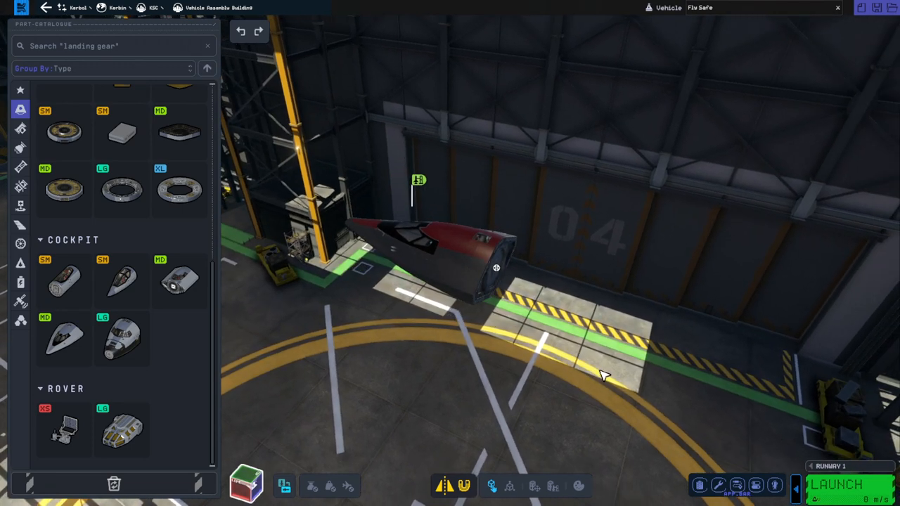
drag(604, 374, 664, 374)
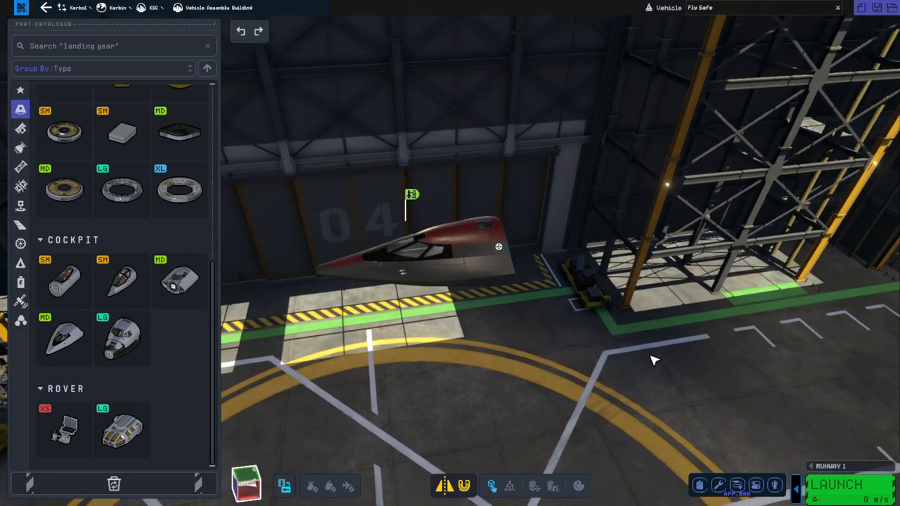
mouse_move(626, 369)
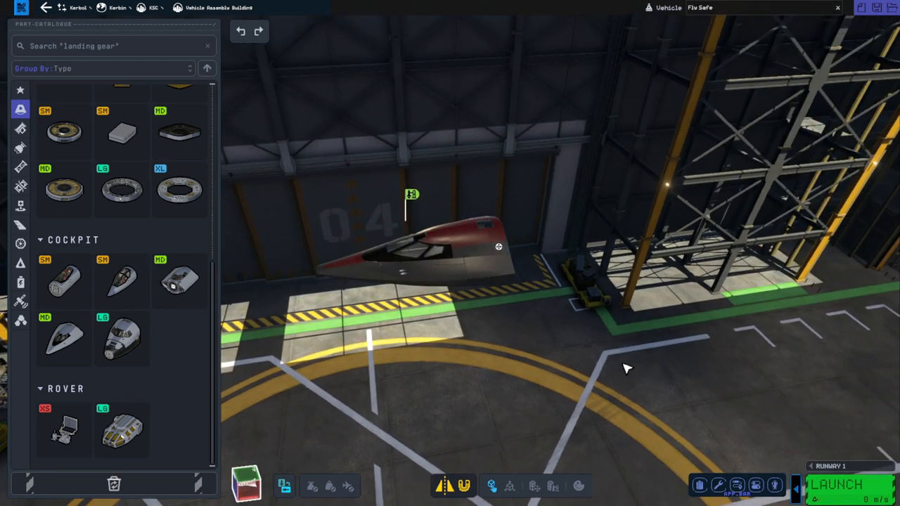
drag(627, 369, 705, 366)
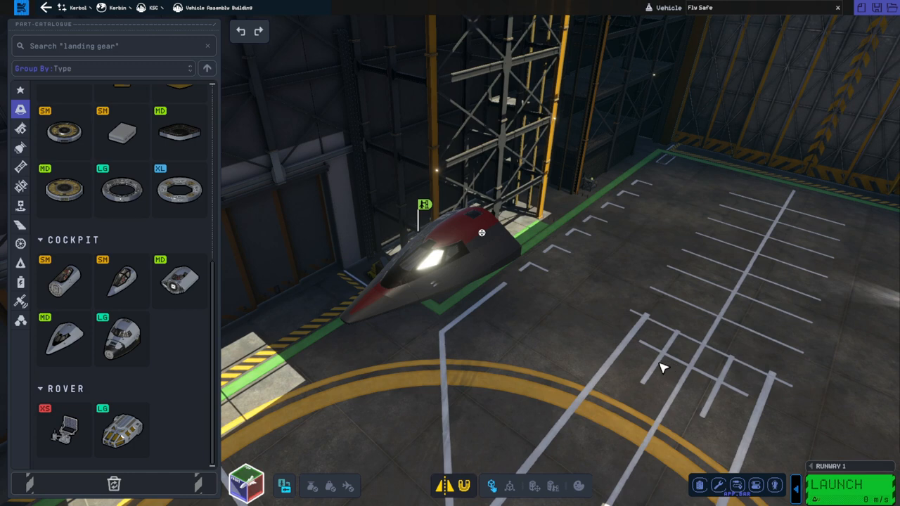
drag(663, 365, 630, 357)
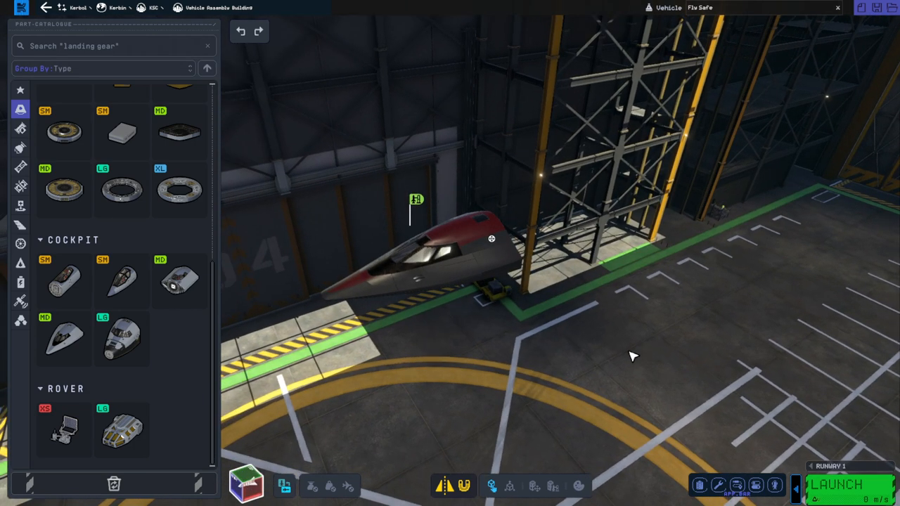
mouse_move(219, 278)
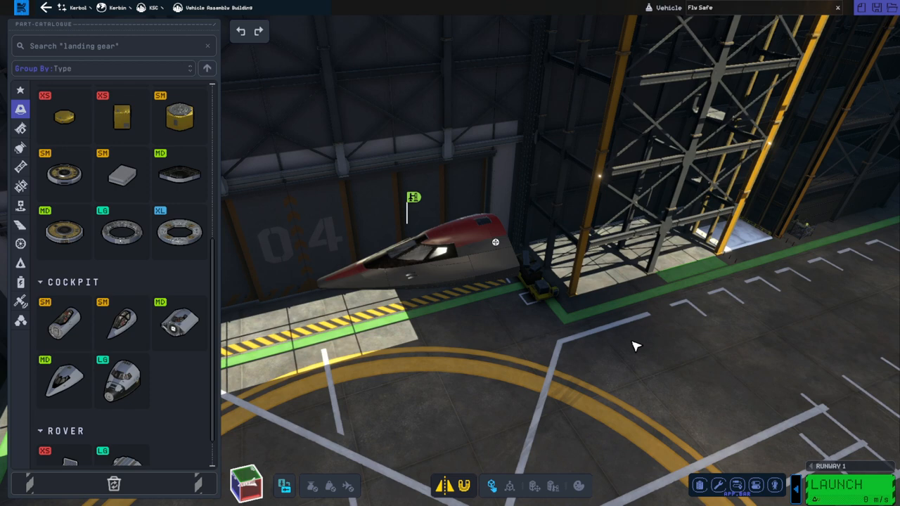
mouse_move(571, 377)
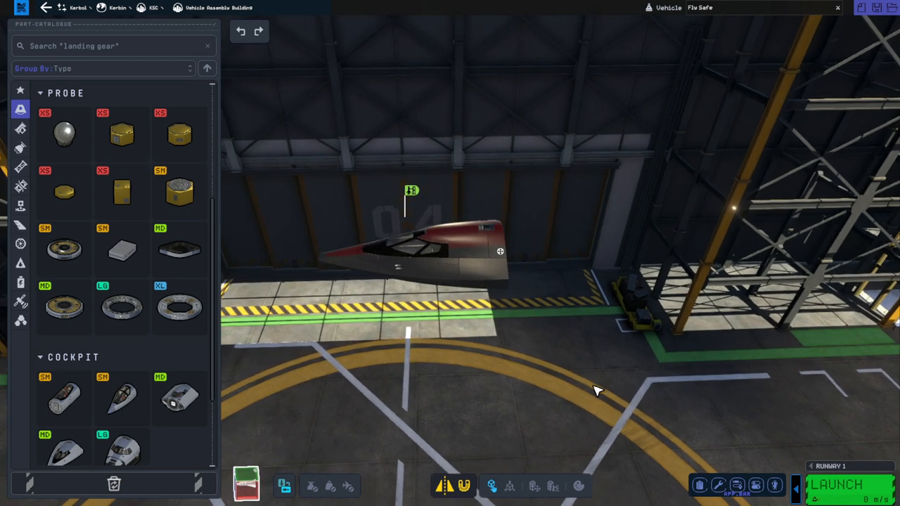
mouse_move(259, 246)
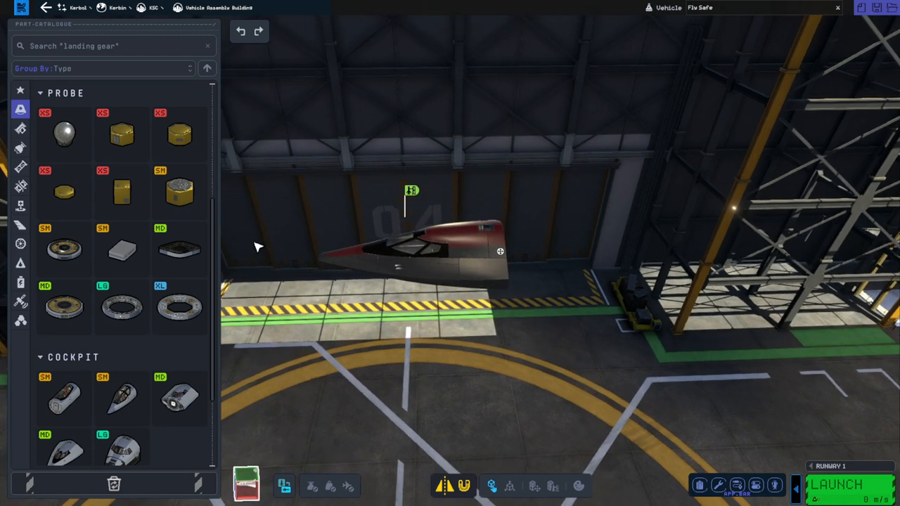
mouse_move(376, 393)
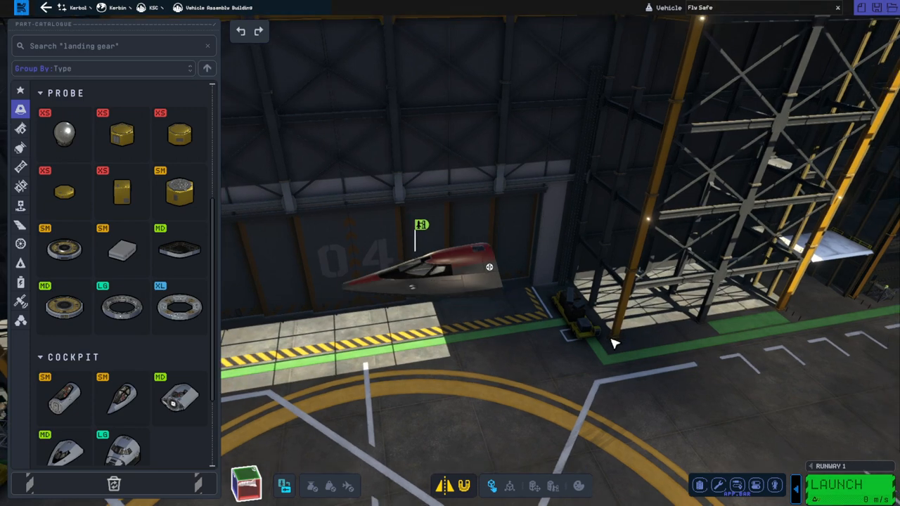
drag(616, 343, 799, 304)
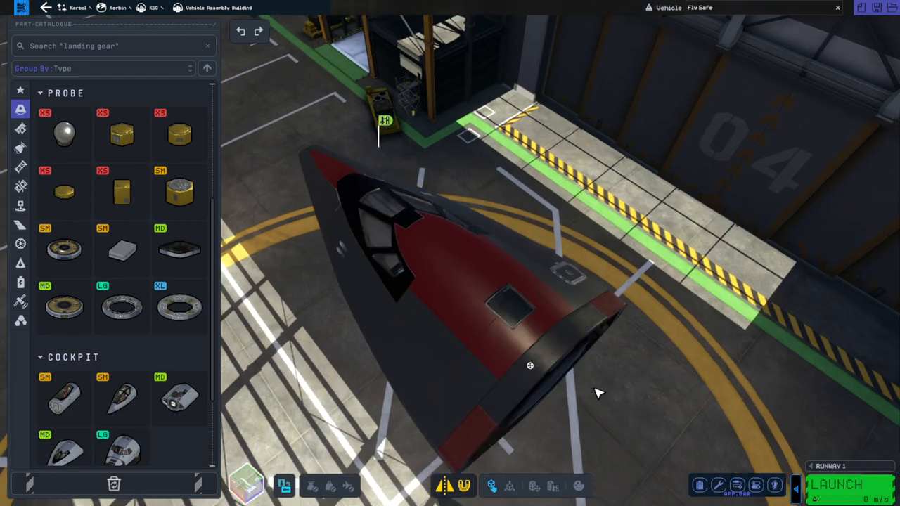
drag(597, 394, 602, 342)
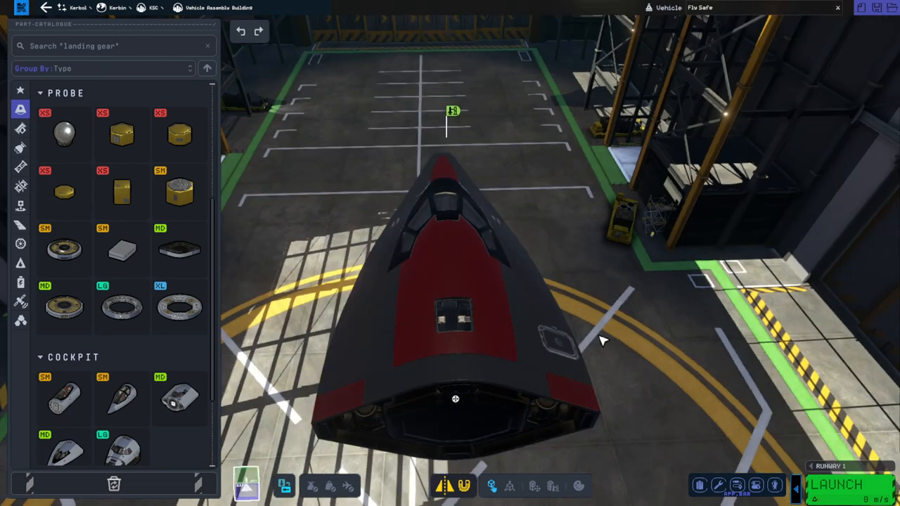
drag(602, 342, 635, 351)
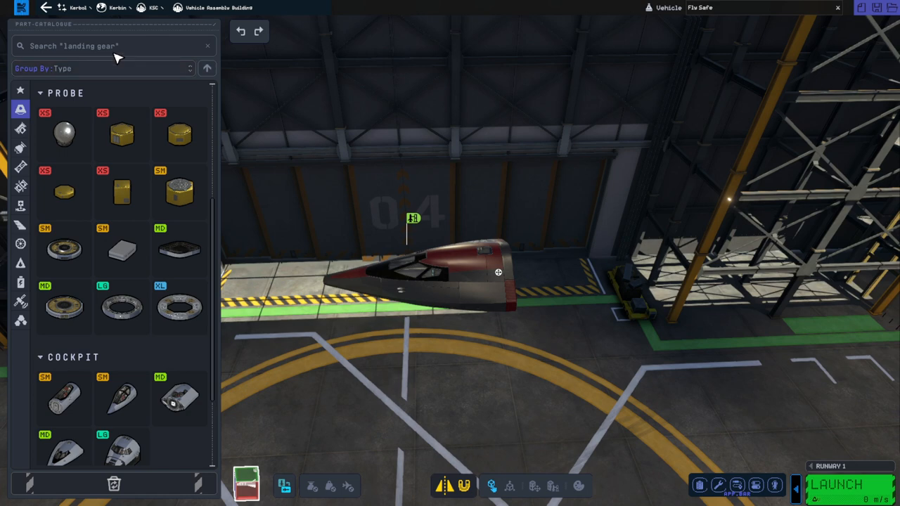
- Filter the Parts Catalog by 'mk2' and scroll through the docking, cargo and crew results
text(mk2)
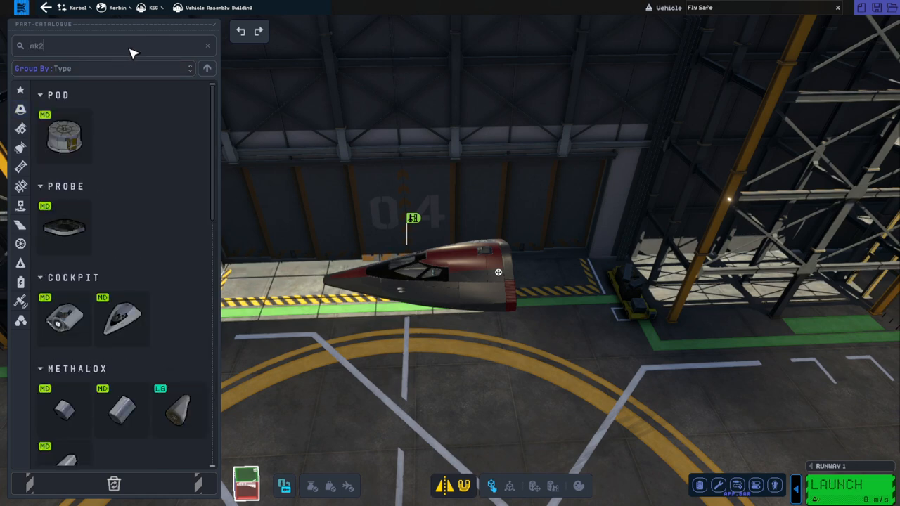
scroll(down, 3)
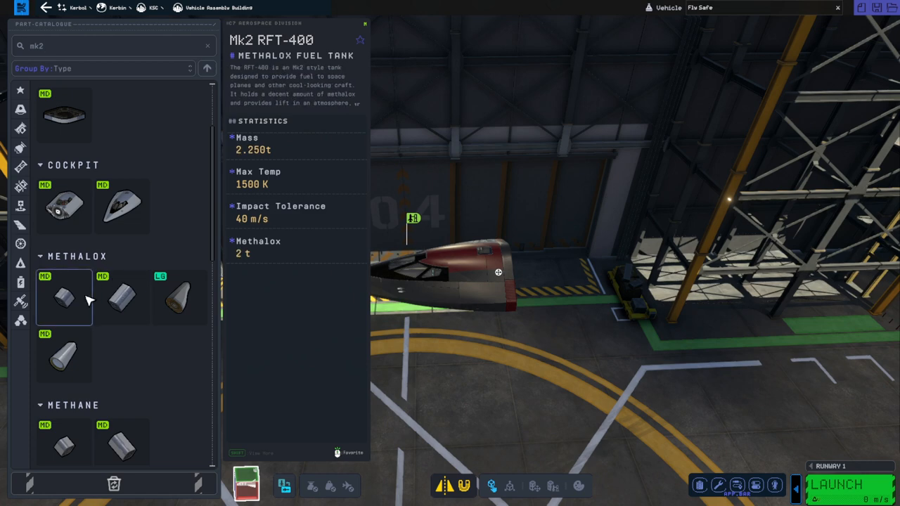
scroll(down, 3)
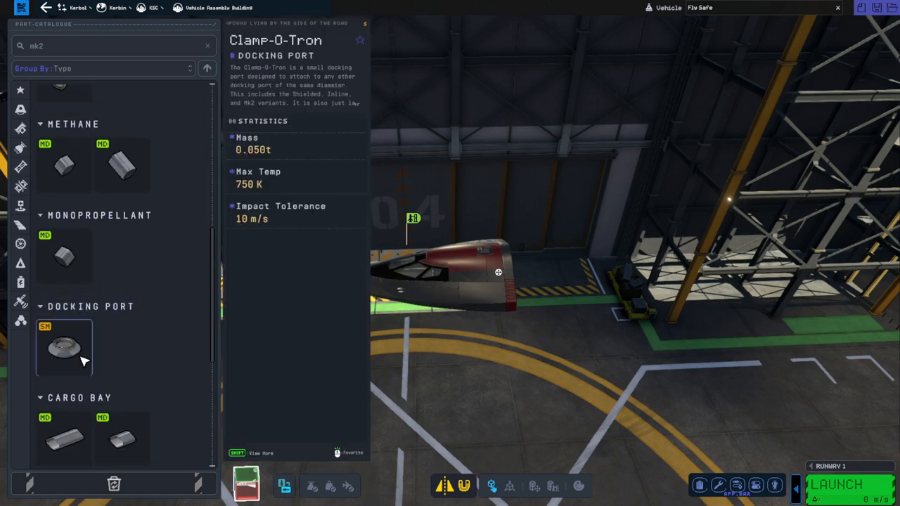
scroll(down, 3)
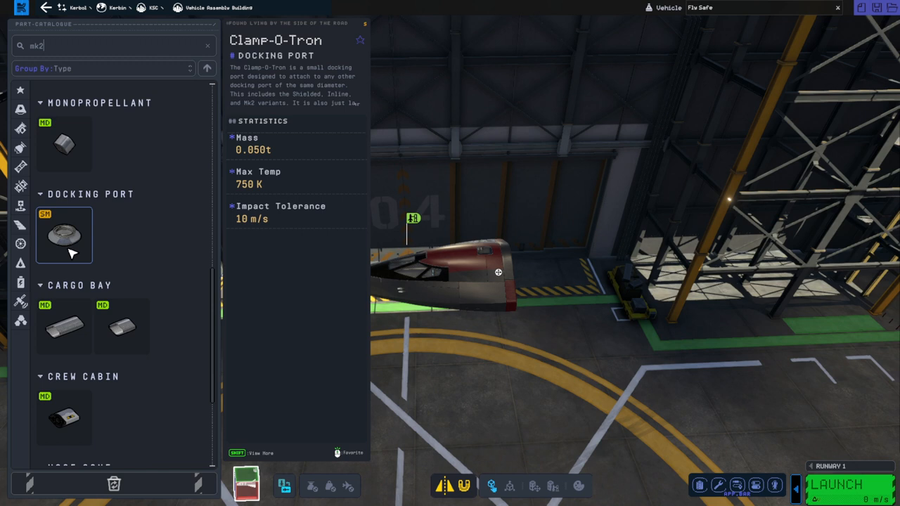
mouse_move(64, 264)
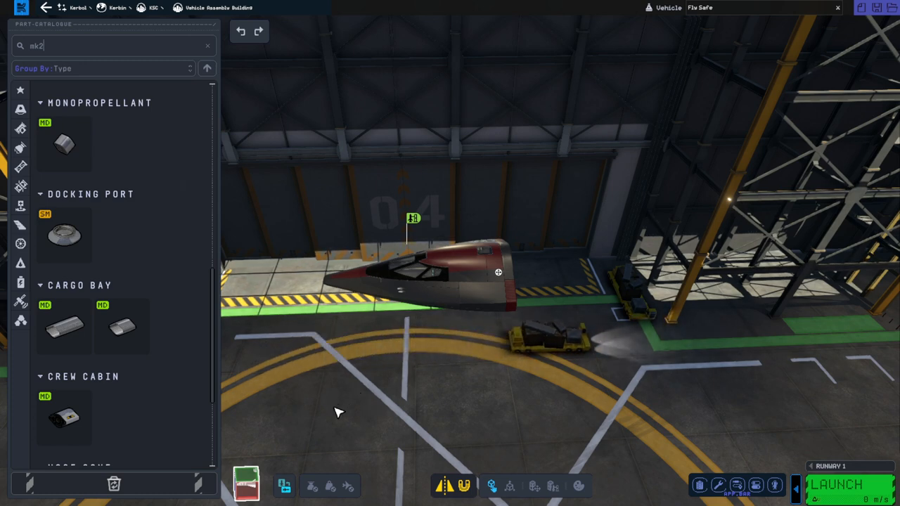
- Attach a Mk2 body section and the Mk2 RFT-800 Methalox tank behind the cockpit
click(121, 335)
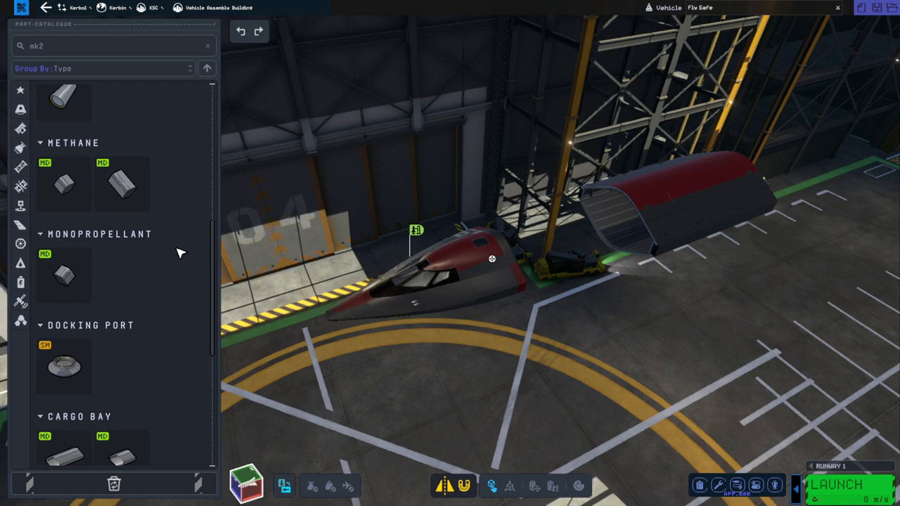
mouse_move(211, 224)
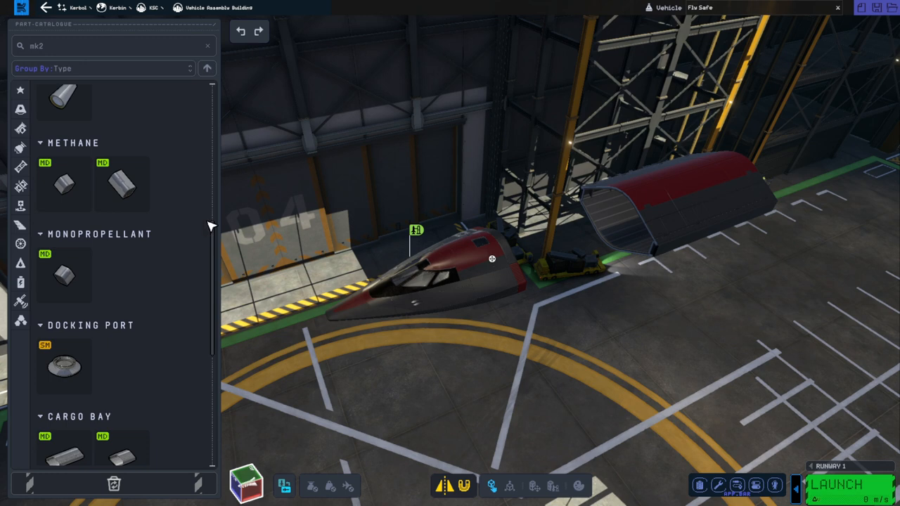
mouse_move(147, 231)
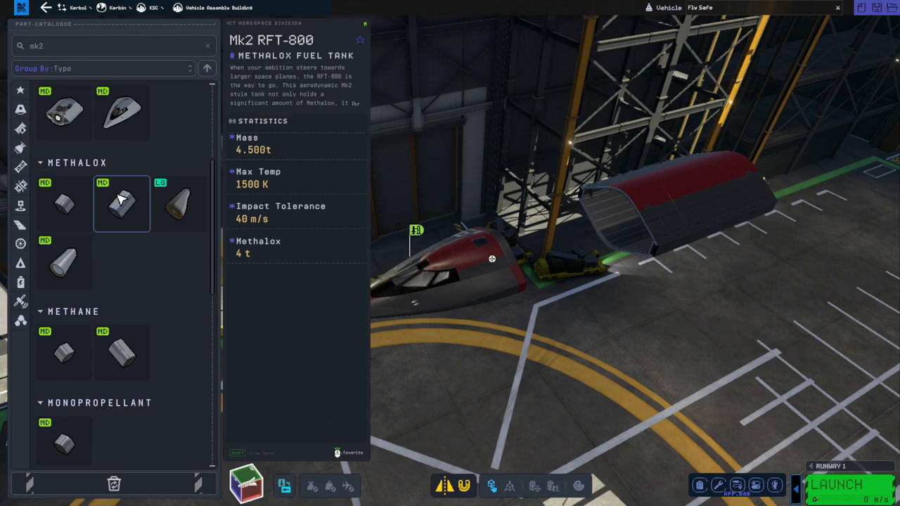
click(121, 353)
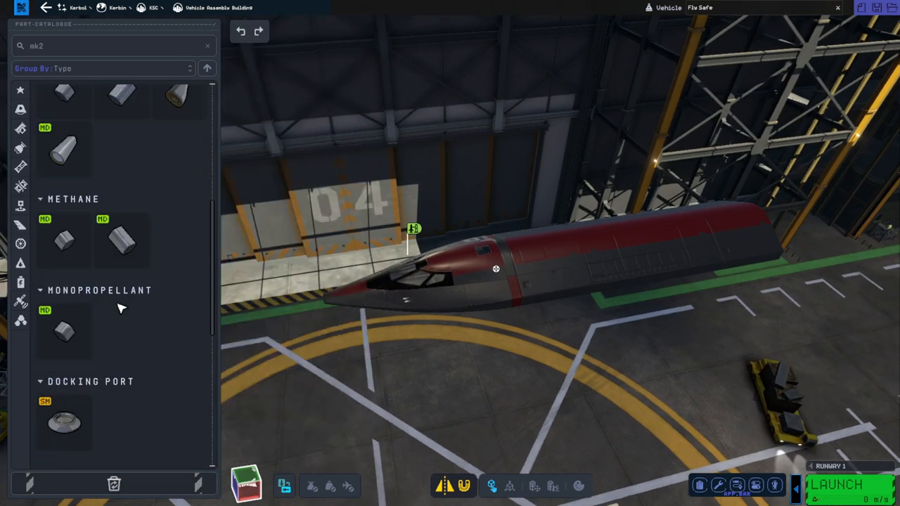
- Scroll the Mk2 results and switch the catalog to the cones and adapters category
scroll(down, 3)
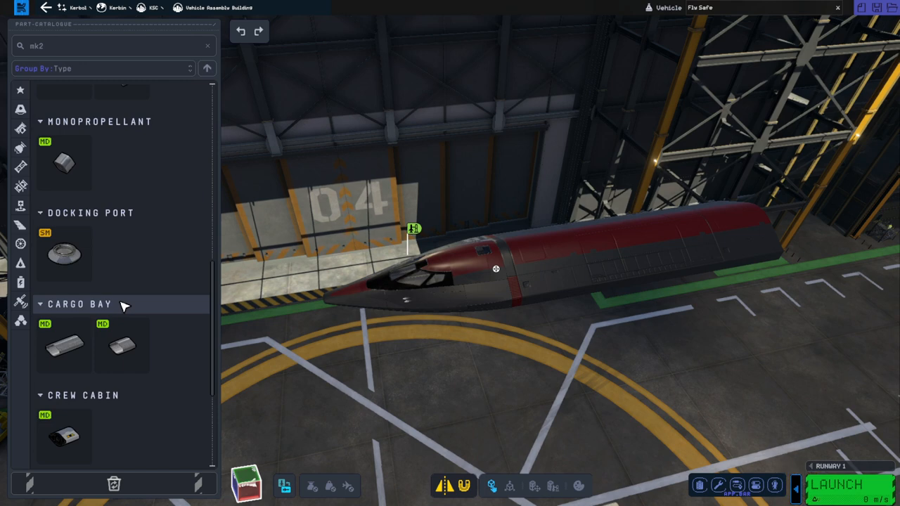
scroll(up, 3)
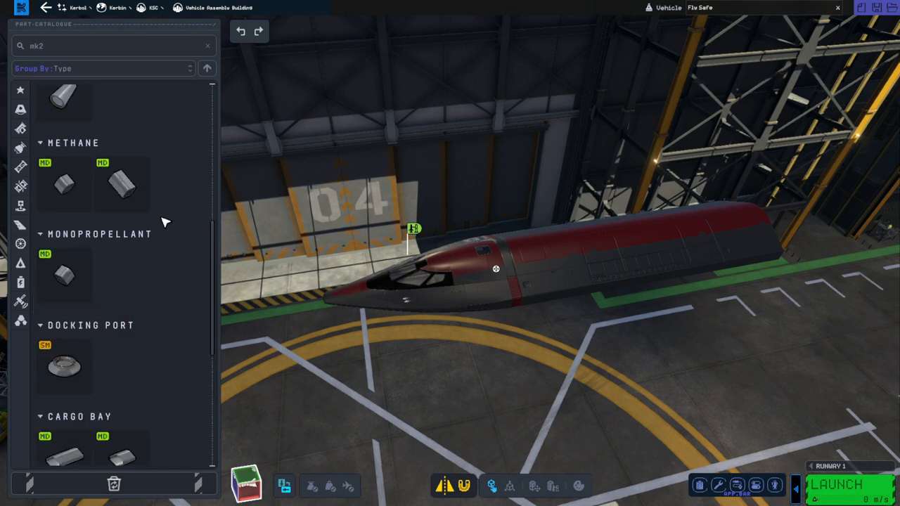
click(121, 317)
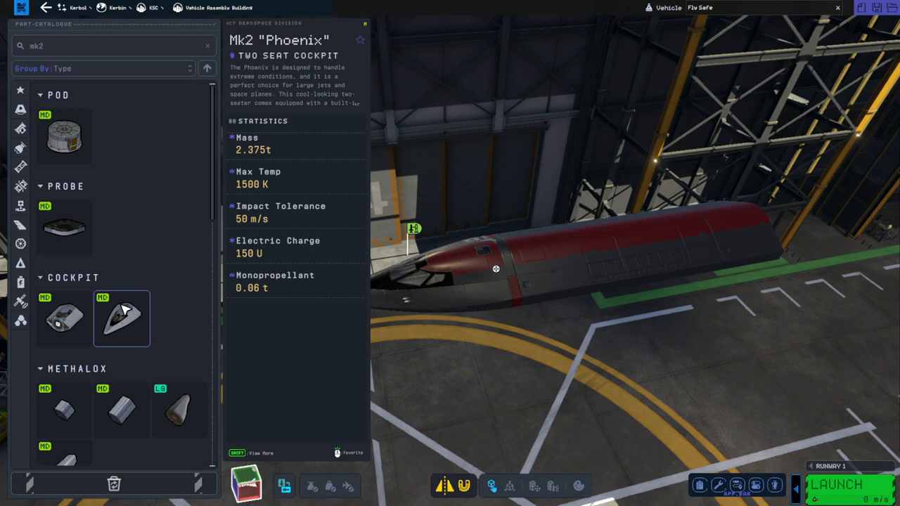
click(65, 228)
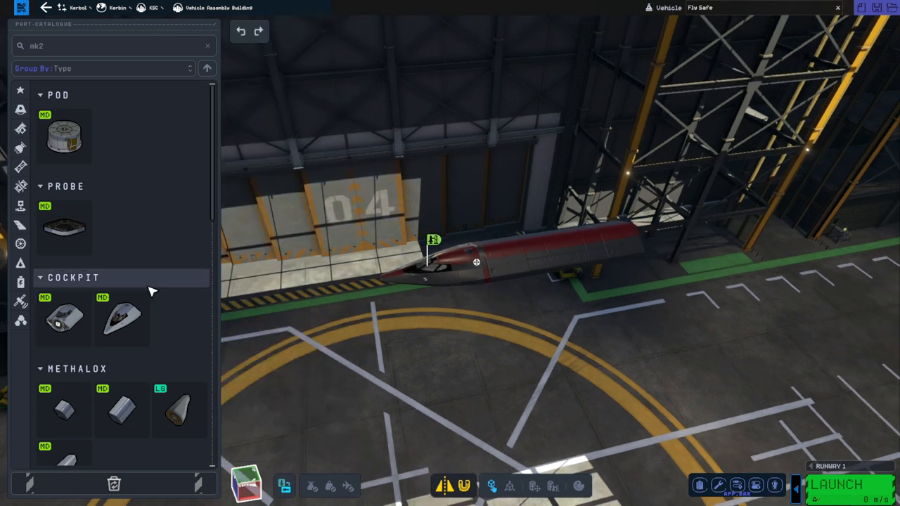
- Scroll through the cone and adapter parts grid to review what is available
scroll(down, 3)
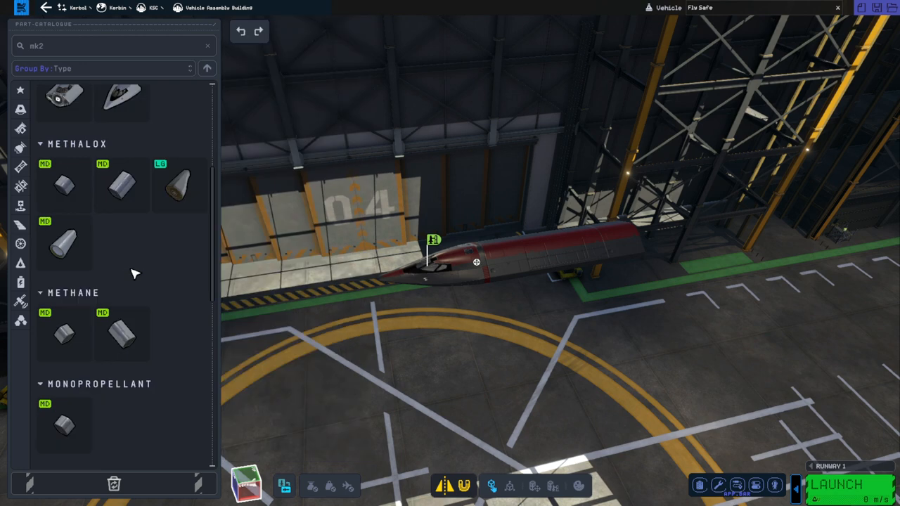
scroll(down, 3)
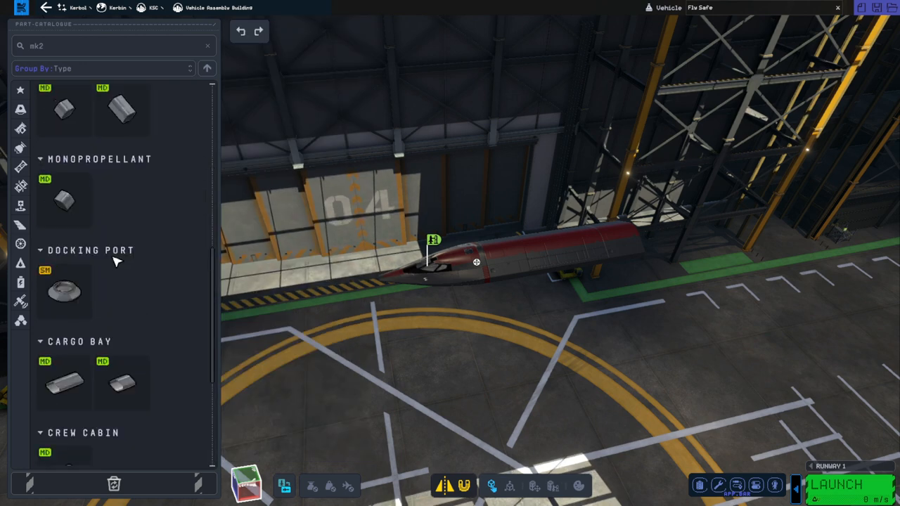
scroll(up, 3)
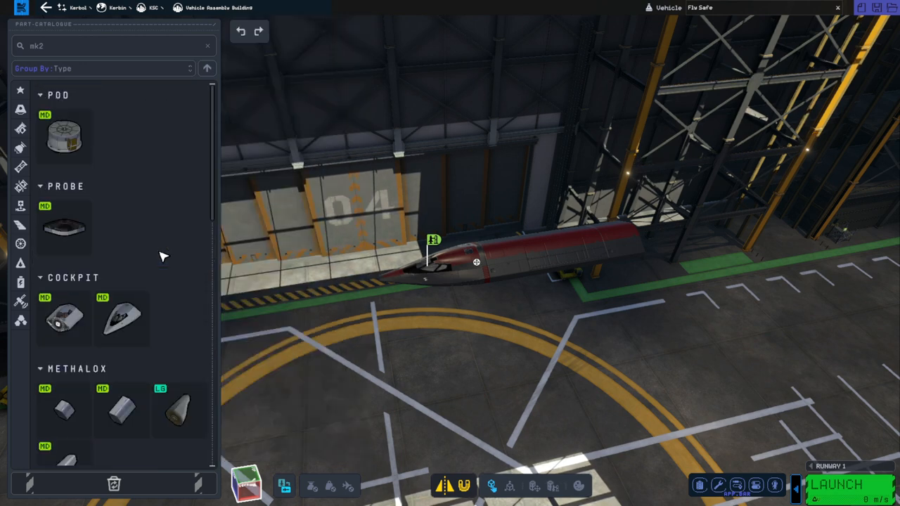
scroll(down, 3)
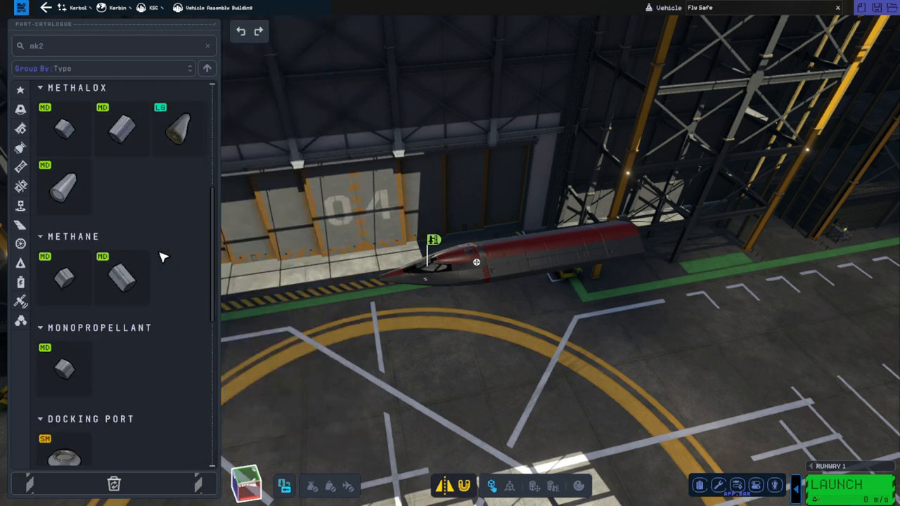
scroll(down, 3)
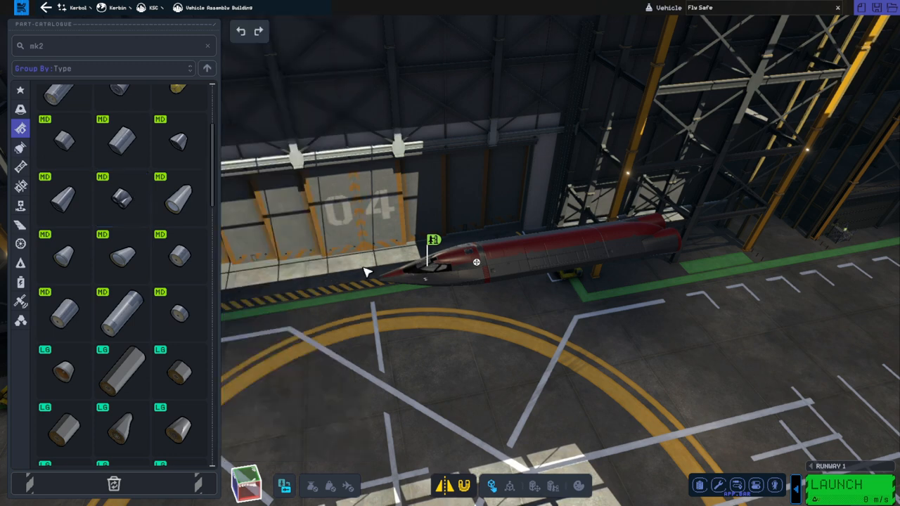
- Assign Cycle Mode of both CR-7 R.A.P.I.E.R. engines to the Custom 1 action group
click(120, 309)
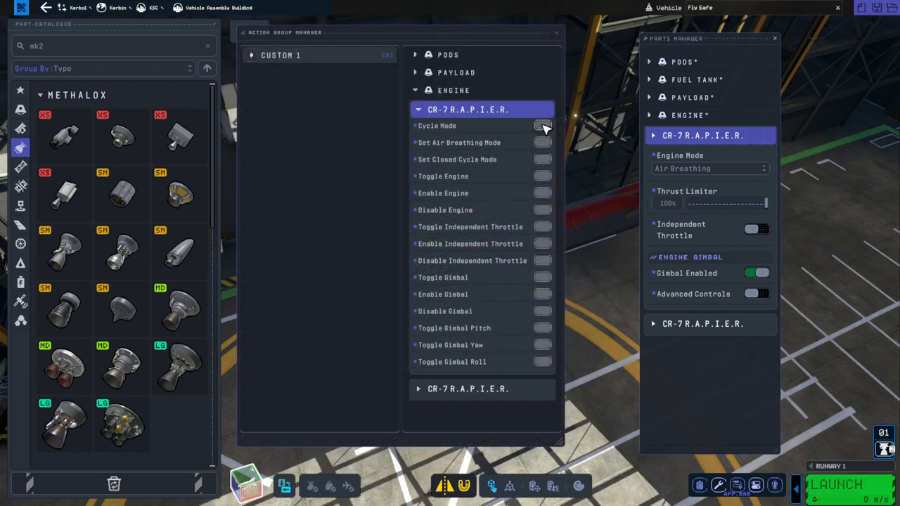
click(543, 125)
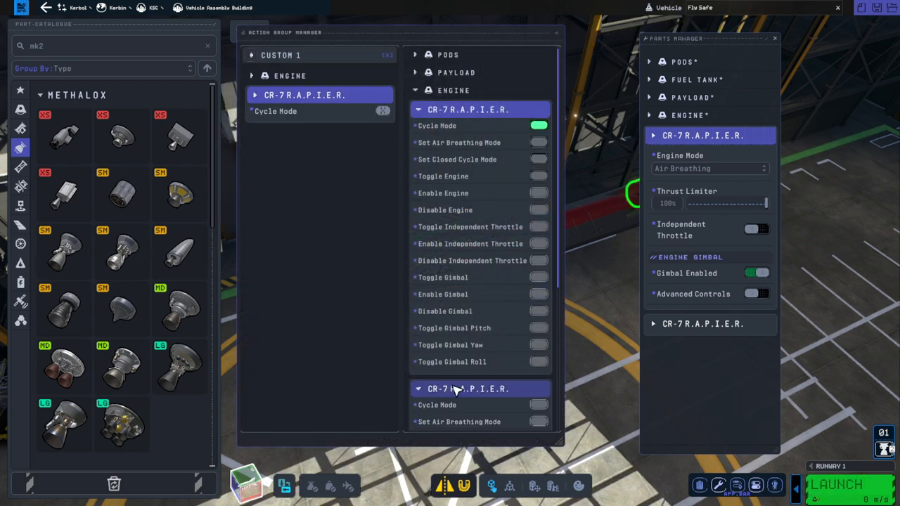
scroll(down, 3)
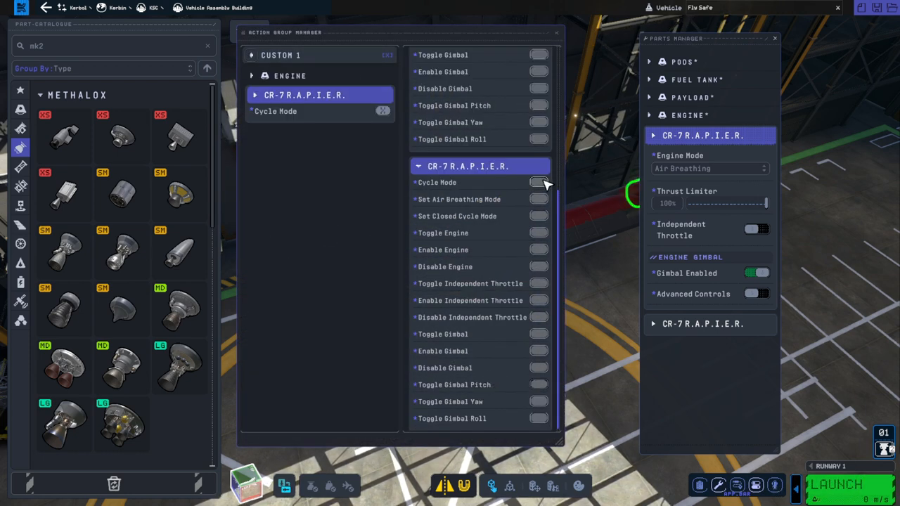
click(539, 183)
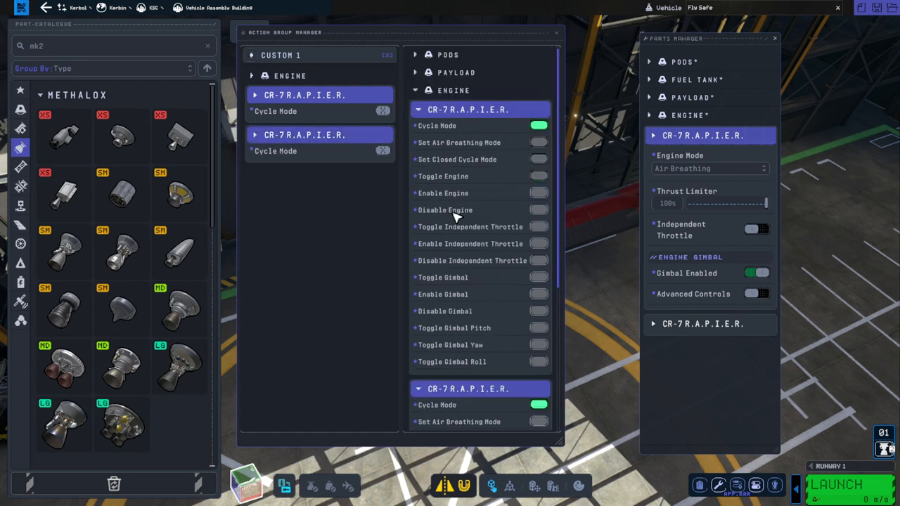
mouse_move(568, 44)
text(intake)
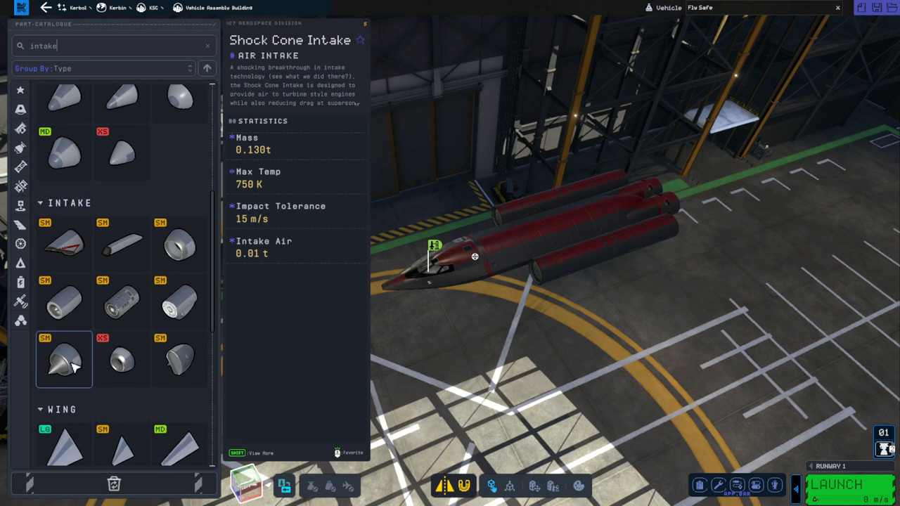
- Attach a Shock Cone Intake to the front of an engine pod
drag(65, 359, 472, 301)
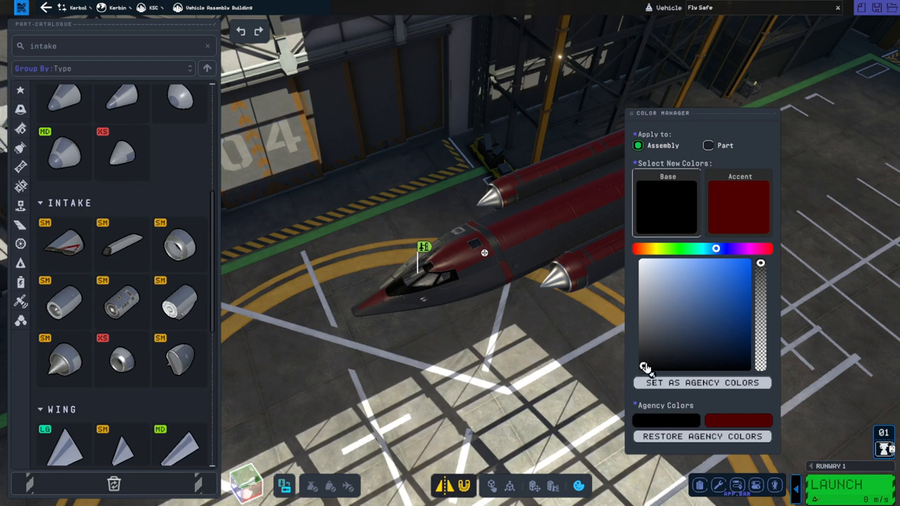
- Switch the Color Manager's Apply to setting from Assembly to Part
click(709, 145)
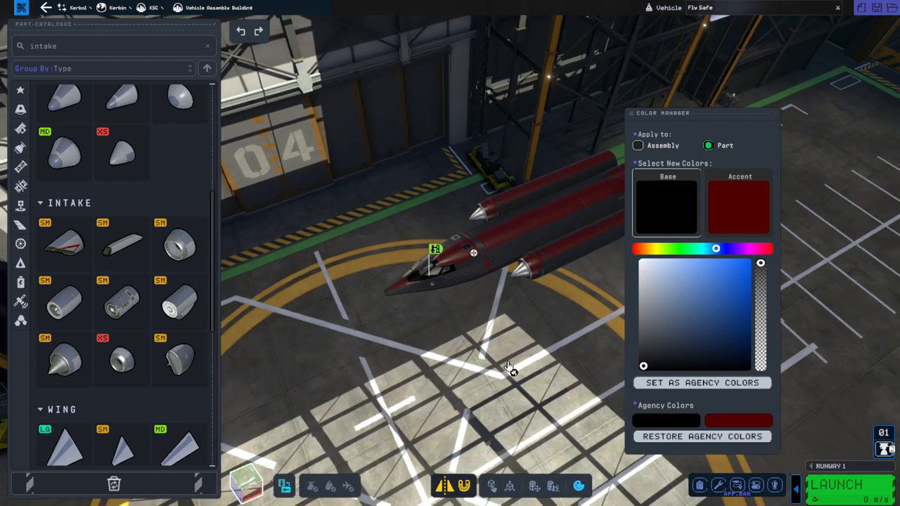
mouse_move(790, 133)
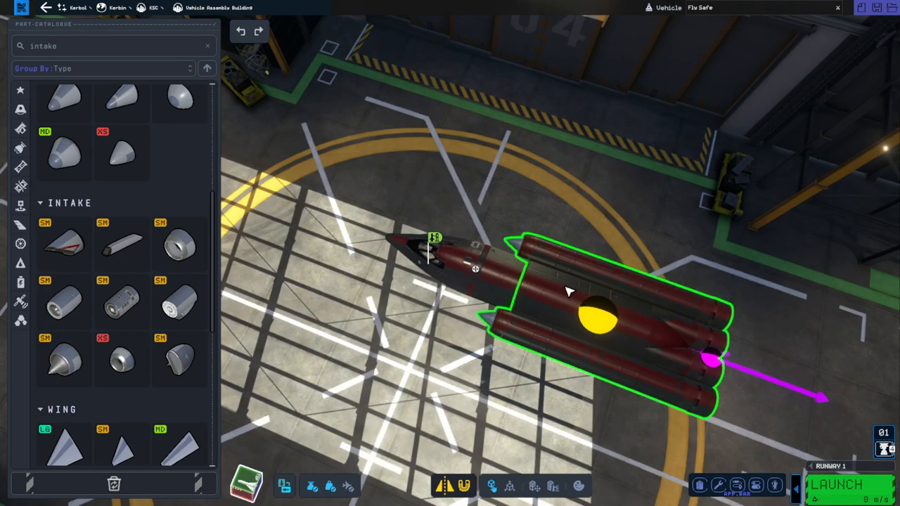
mouse_move(576, 304)
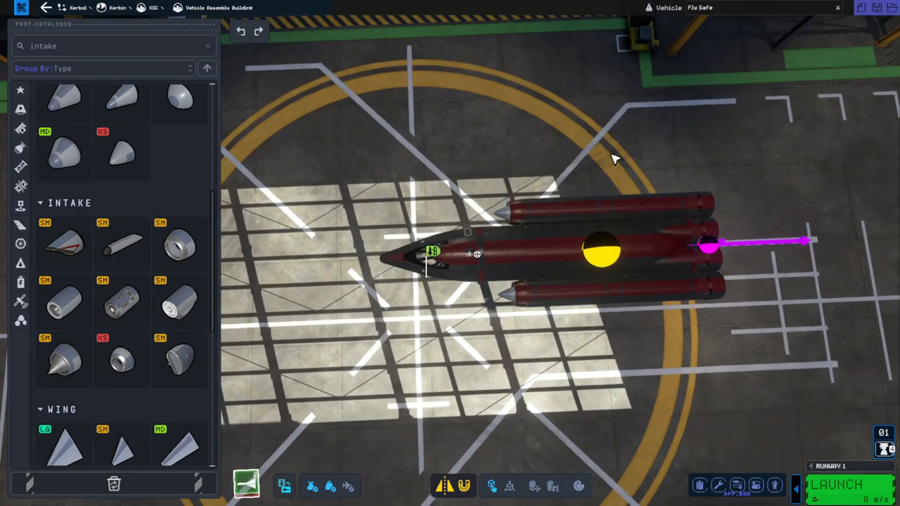
mouse_move(700, 346)
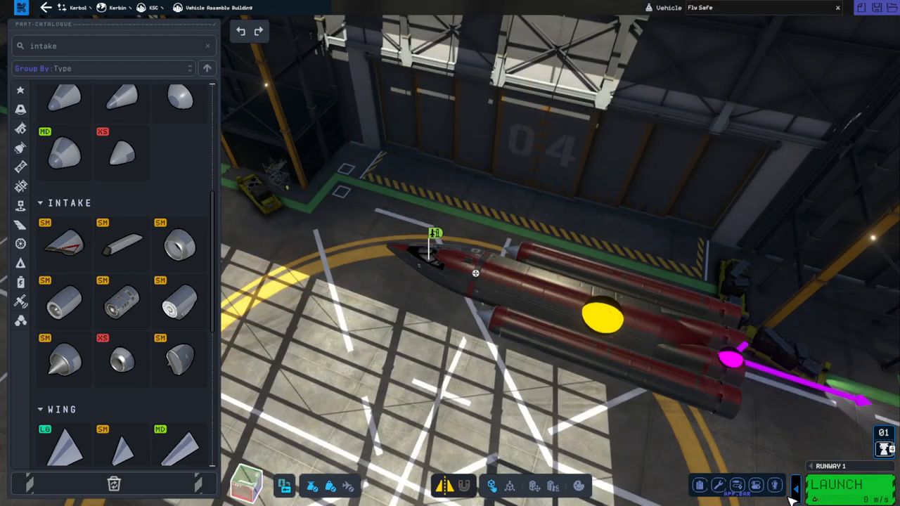
click(701, 485)
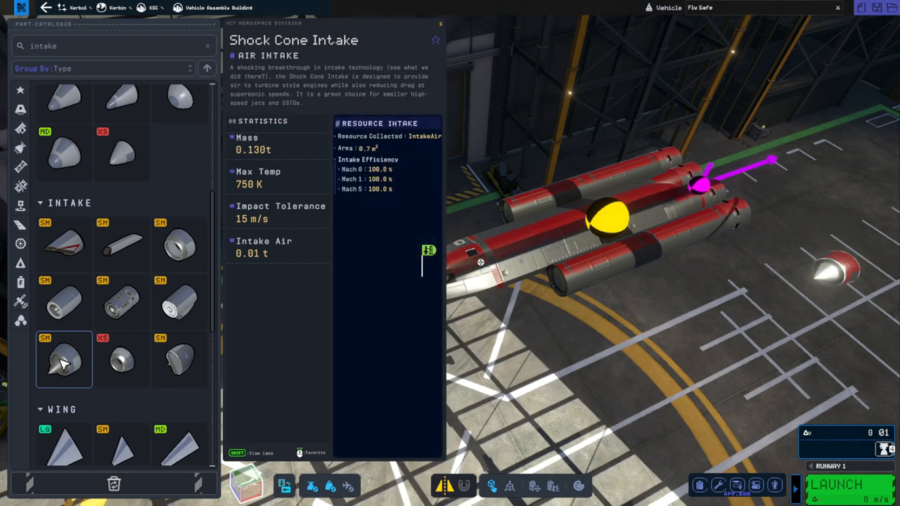
click(64, 245)
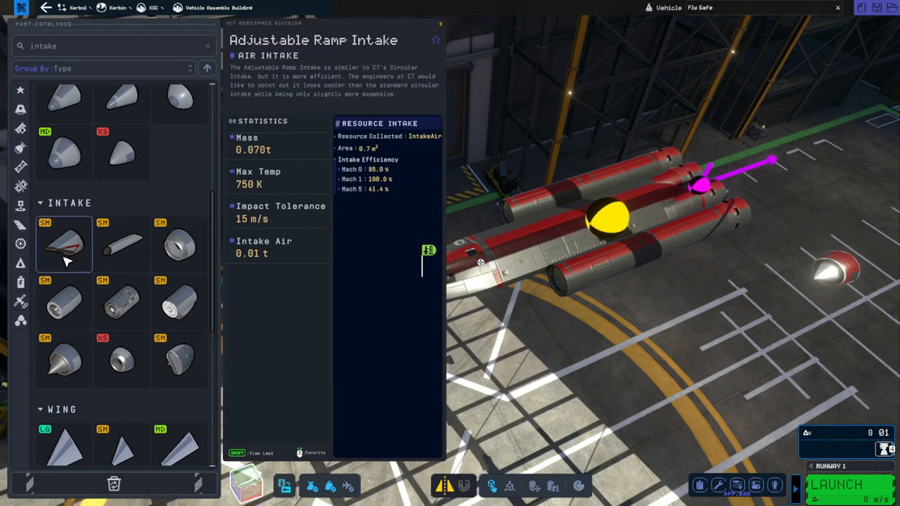
click(121, 358)
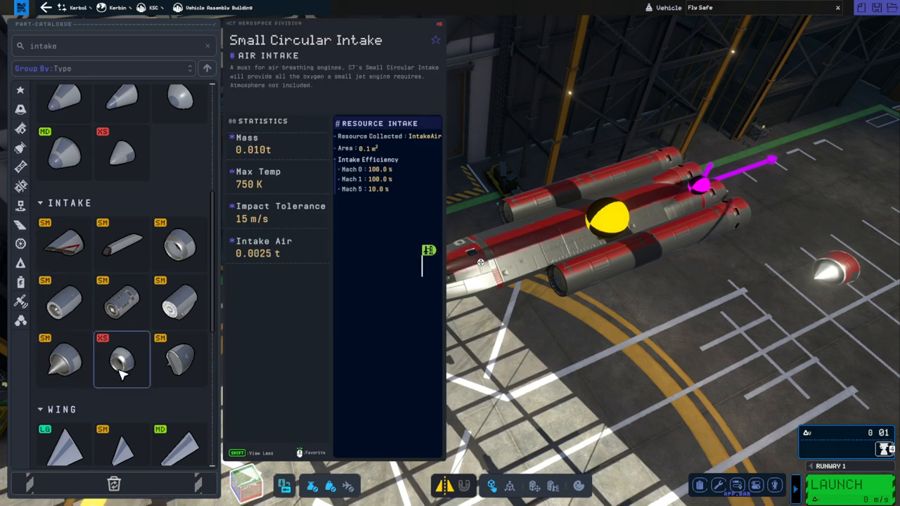
click(121, 301)
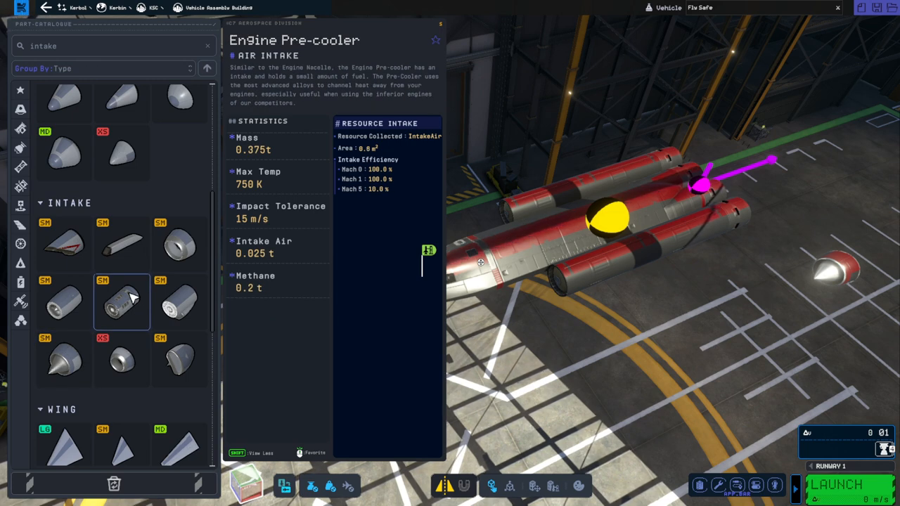
click(180, 359)
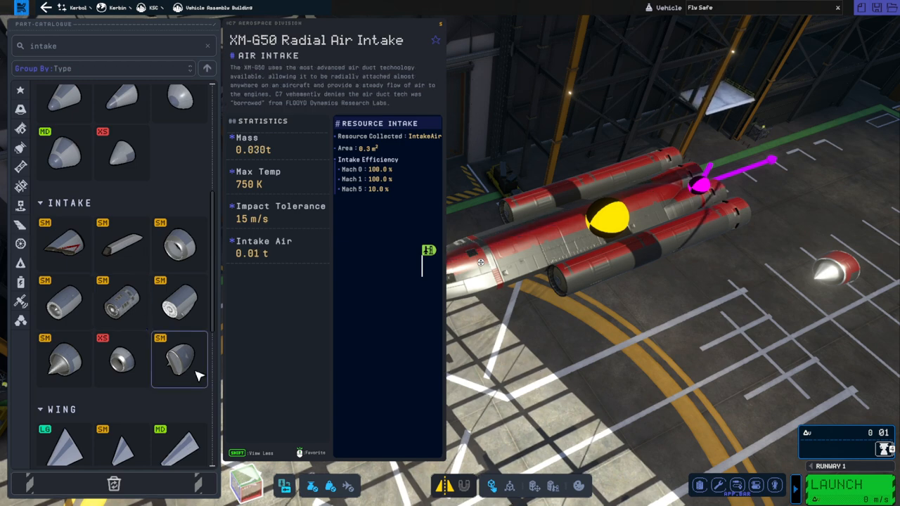
click(121, 303)
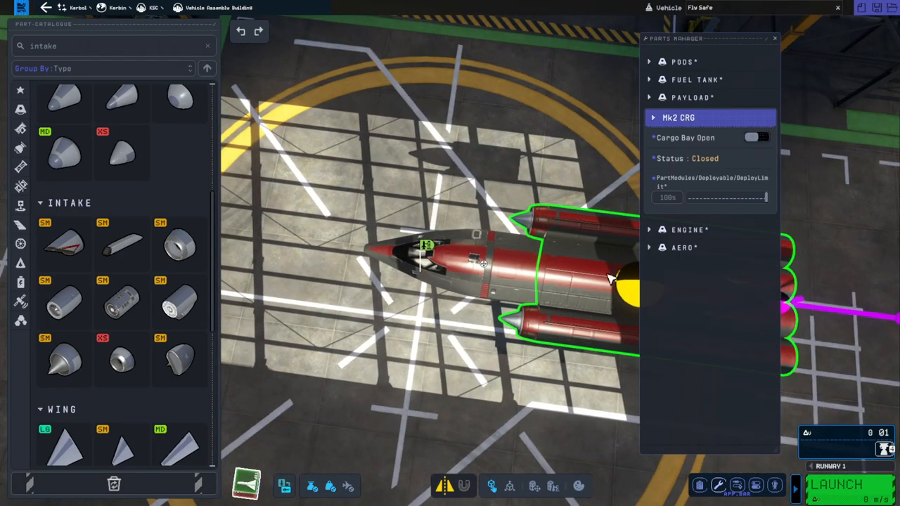
- Expand the Mk2 CRG cargo bay's entry to view its door settings
click(758, 138)
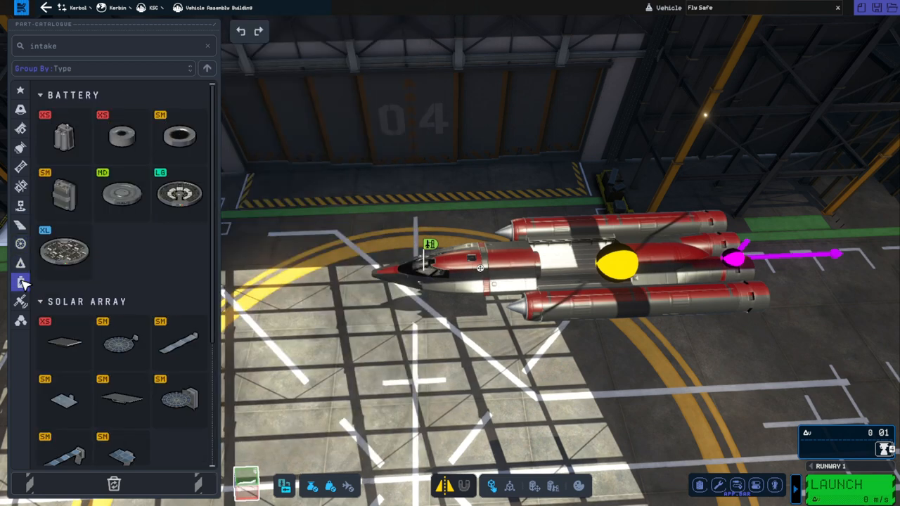
- Scroll the Electrical category to see battery and solar array parts
scroll(down, 3)
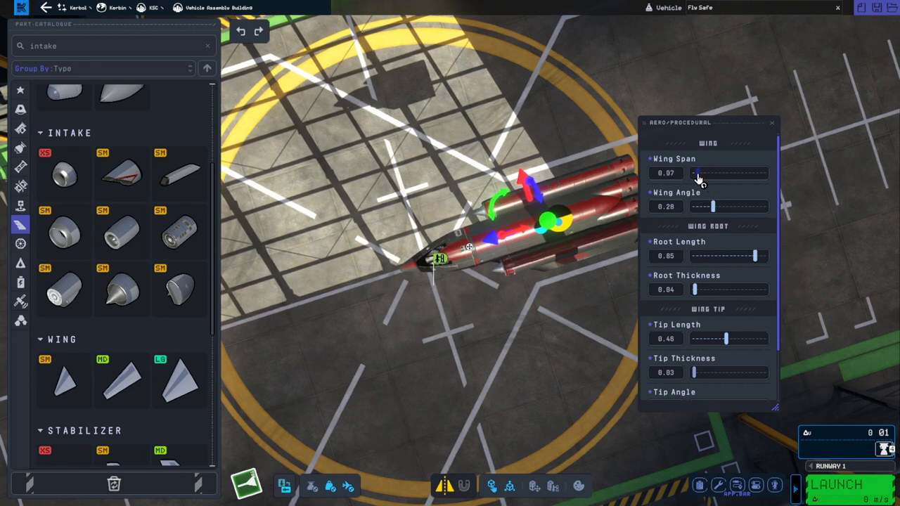
- Adjust the small procedural wing's Wing Span slider
drag(700, 173, 709, 173)
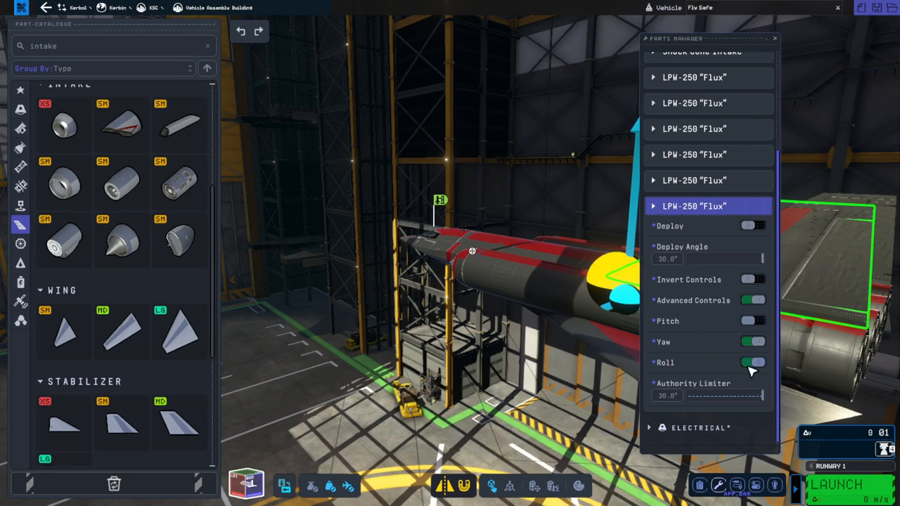
- Turn Roll off on one LPW-250 Flux, adjust its deflection, and review the other Flux surfaces
click(752, 363)
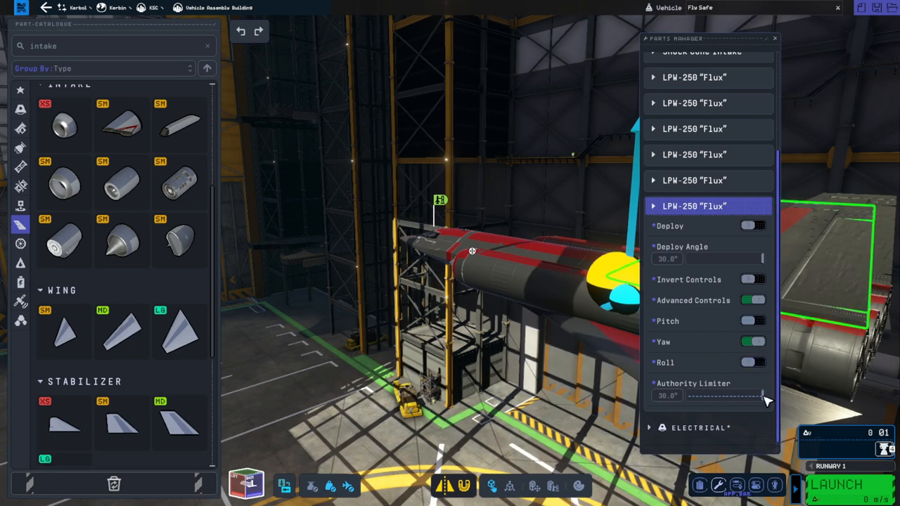
drag(763, 396, 738, 397)
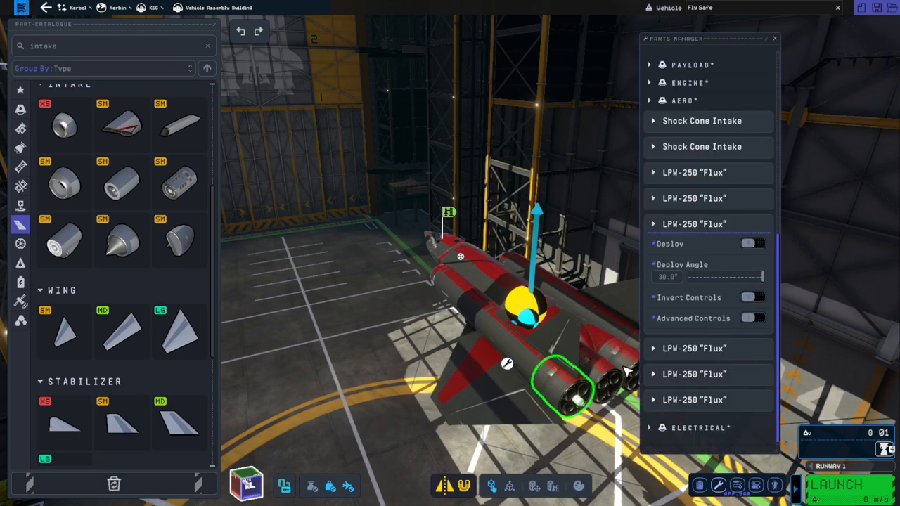
click(754, 317)
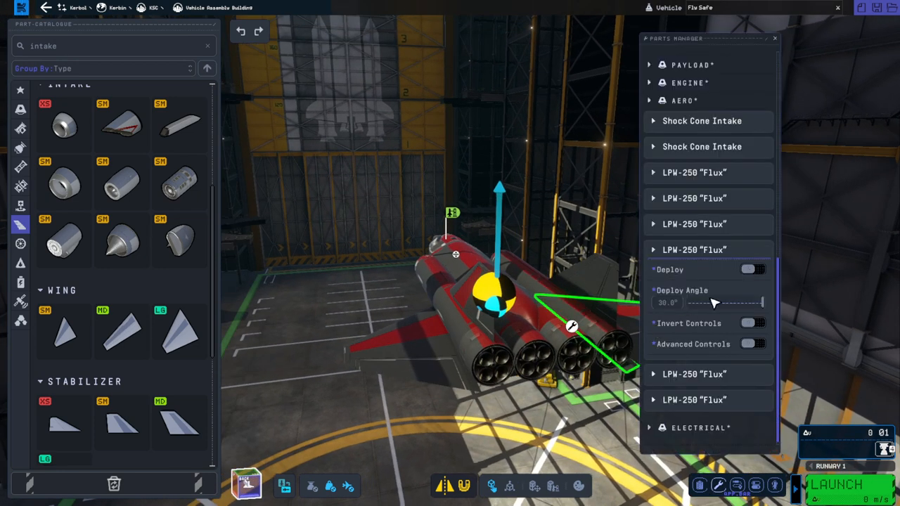
click(752, 343)
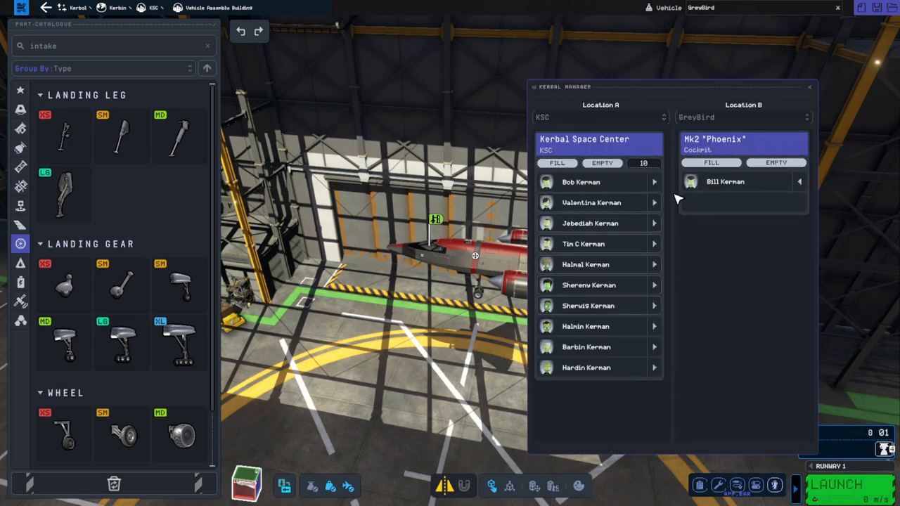
- Remove the kerbal from the Mk2 'Phoenix' cockpit and close the Kerbal Manager
click(799, 181)
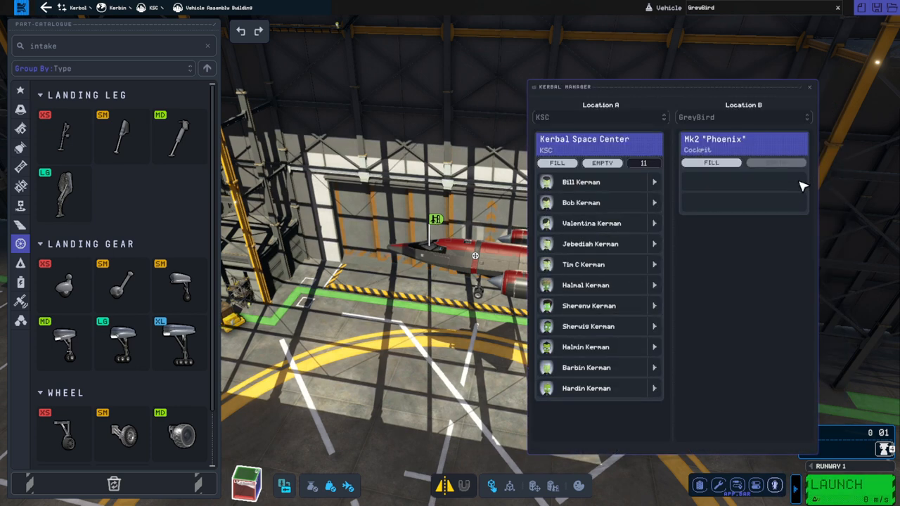
click(653, 245)
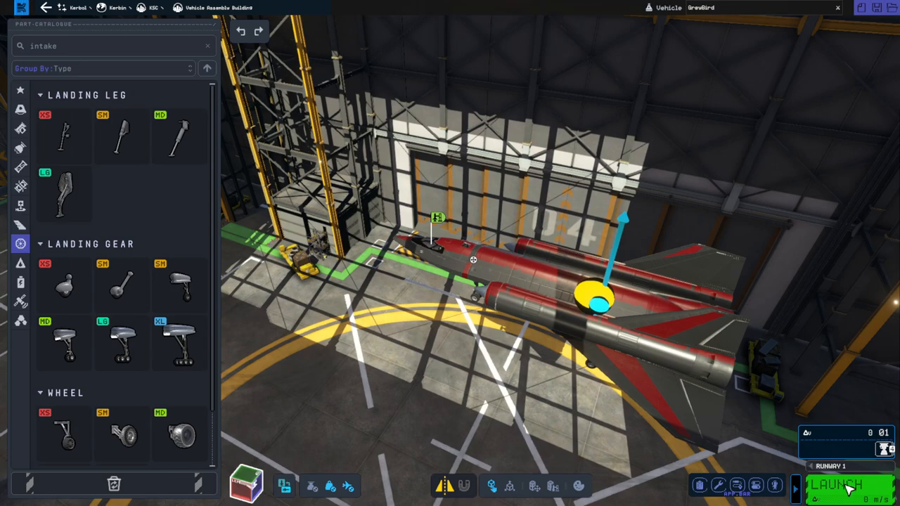
click(846, 485)
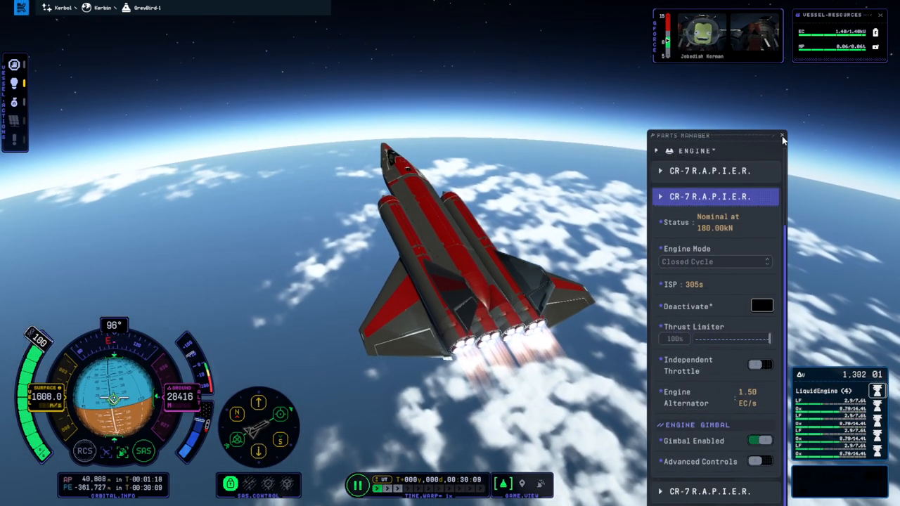
- Check the CR-7 R.A.P.I.E.R. engine status in the Parts Manager during the climb
click(782, 135)
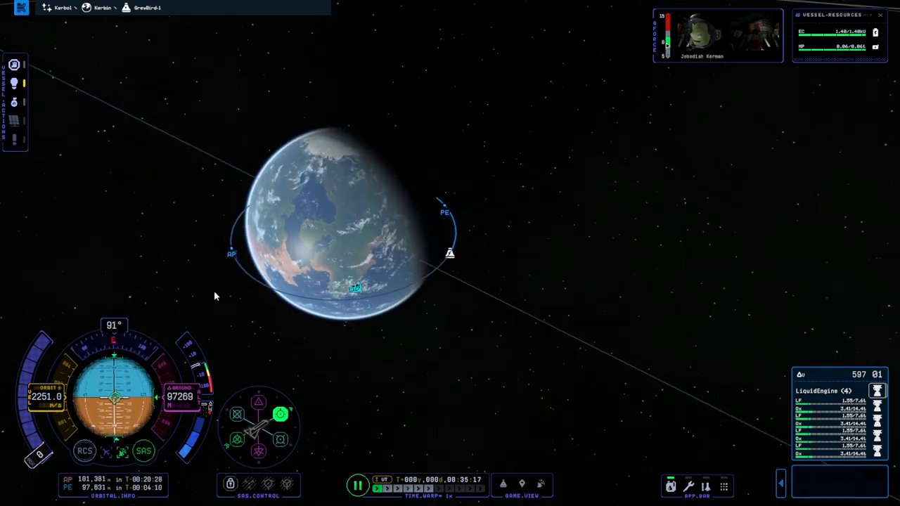
- Switch to Map View to inspect GreyBird's orbit around Kerbin
click(388, 490)
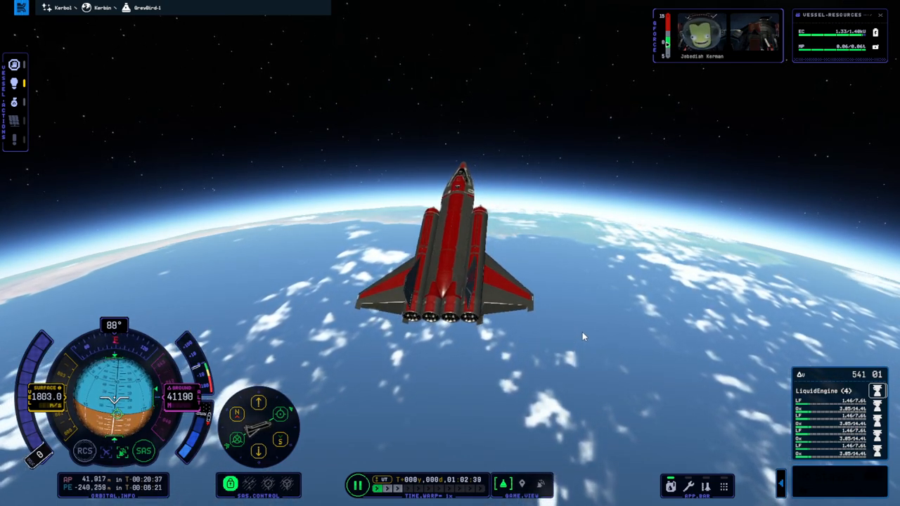
- Adjust the view while burning retrograde to bring periapsis below Kerbin's surface
scroll(down, 3)
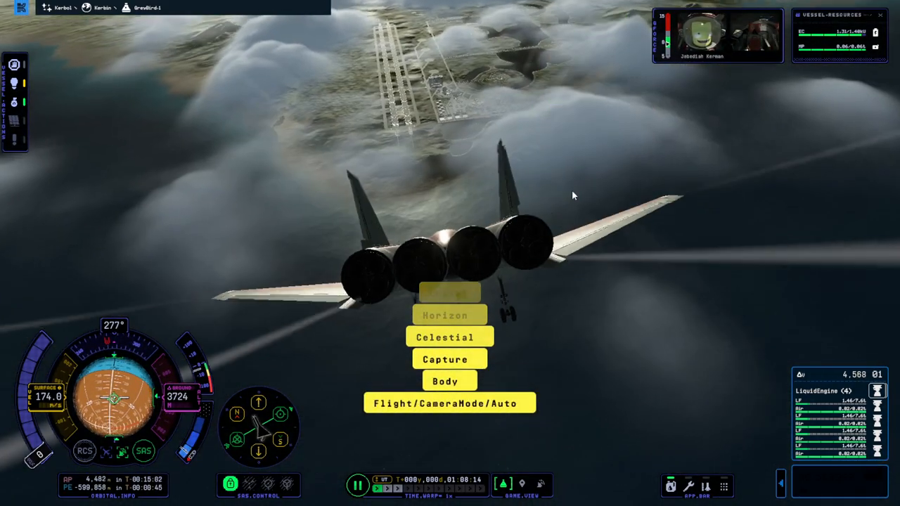
- Steer GreyBird onto final approach toward the runway with gear lowered
click(450, 402)
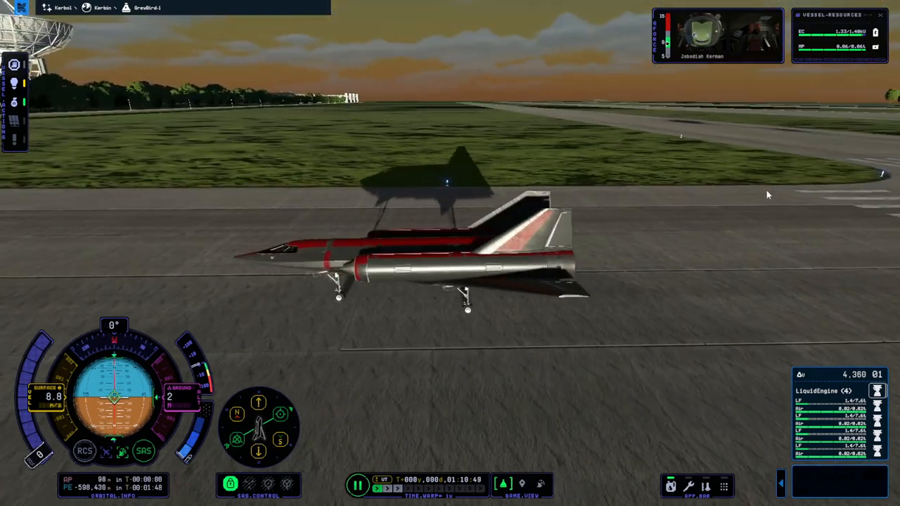
drag(768, 194, 599, 230)
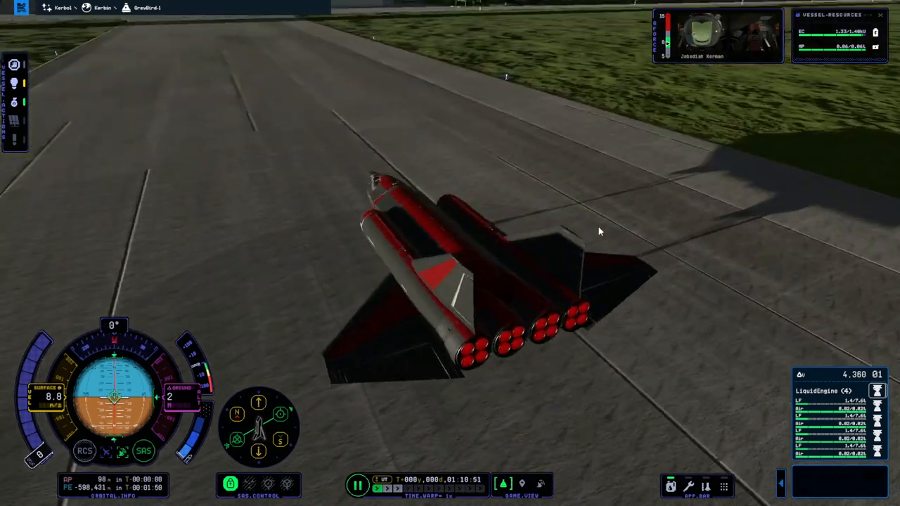